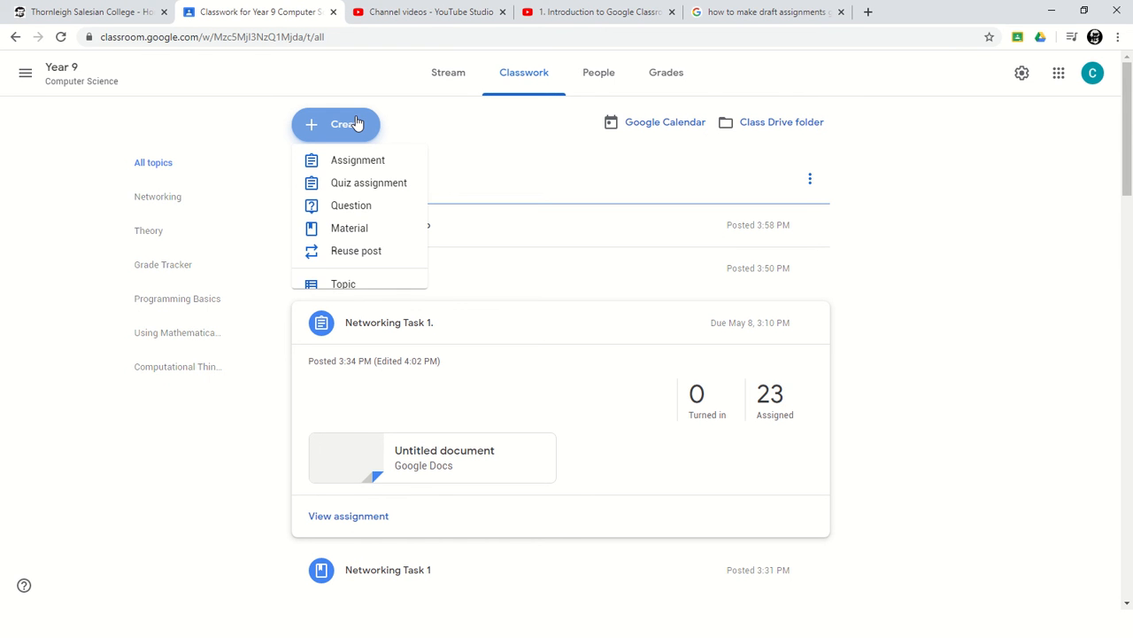
mouse_move(357, 163)
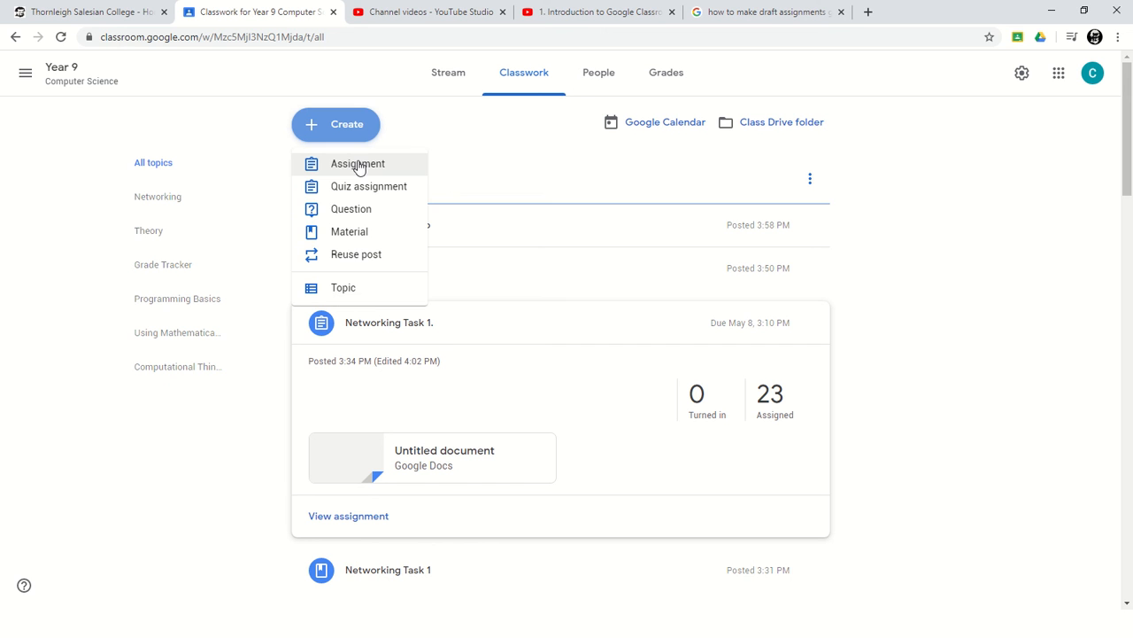
mouse_move(348, 232)
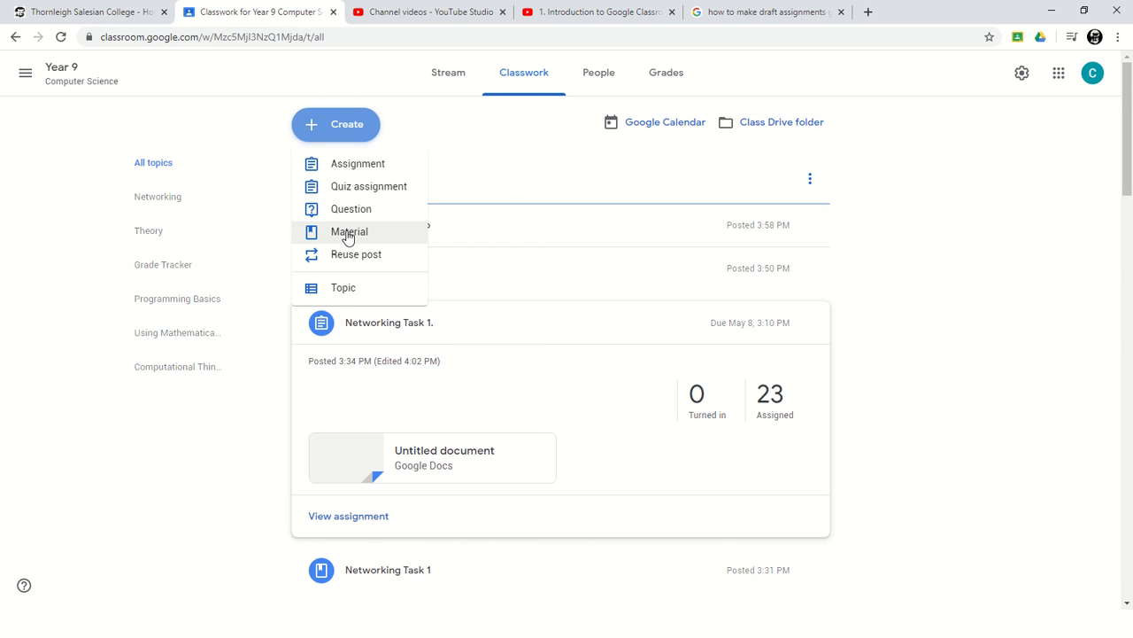
Start a new assignment in the Year 9 Computer Science class.
click(358, 163)
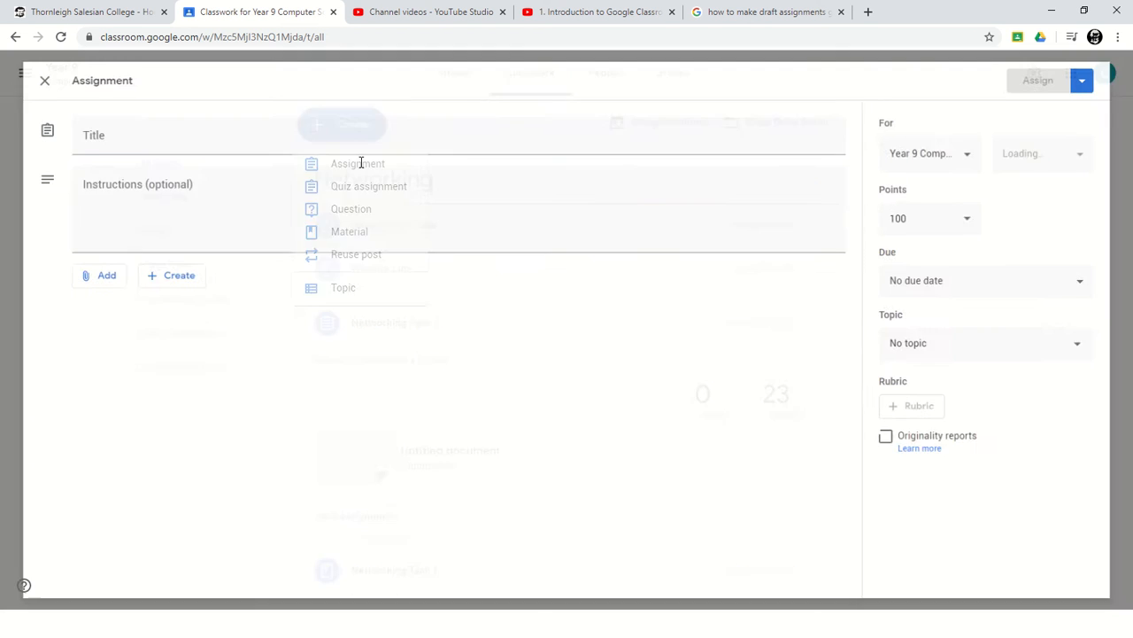
Enter 'Networking' as the assignment title and let the draft auto-save.
click(358, 162)
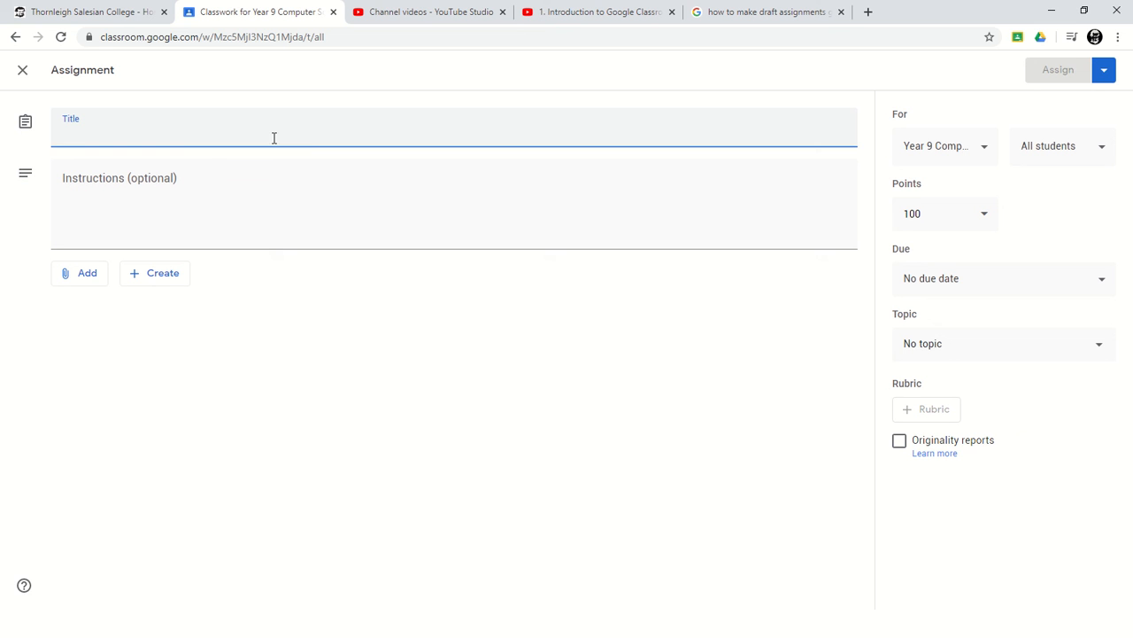
text(Net)
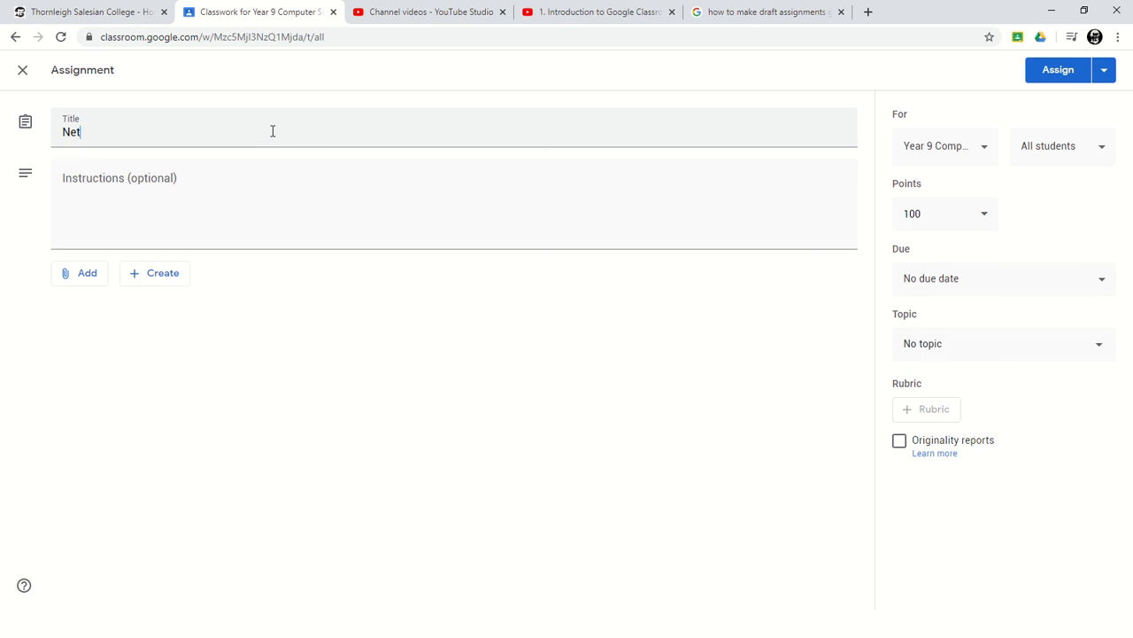
text(working)
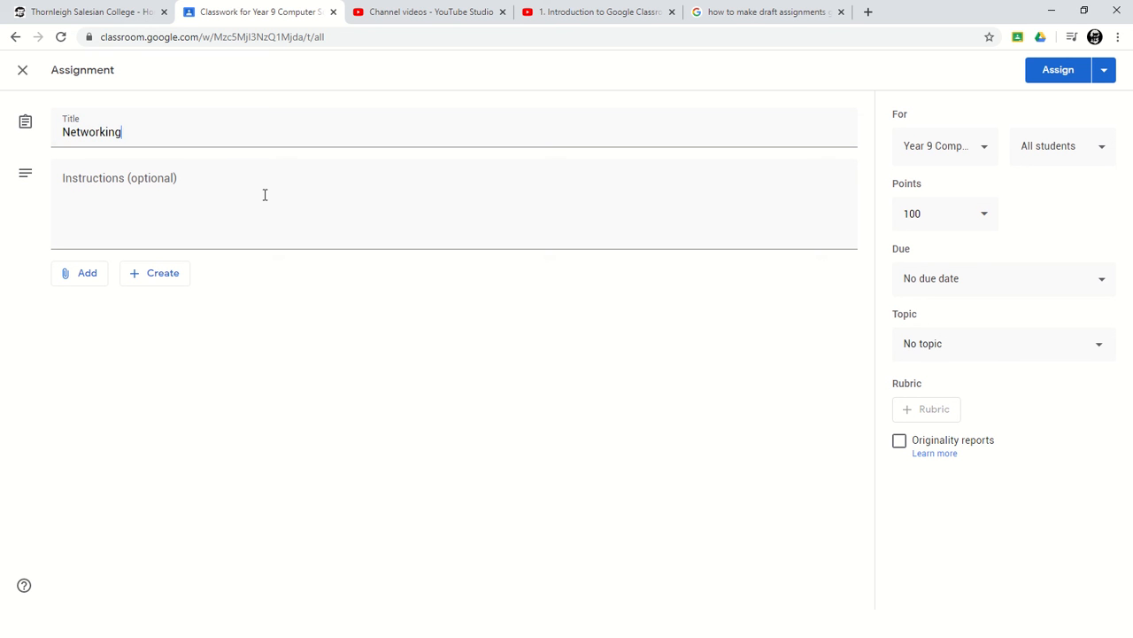
click(80, 273)
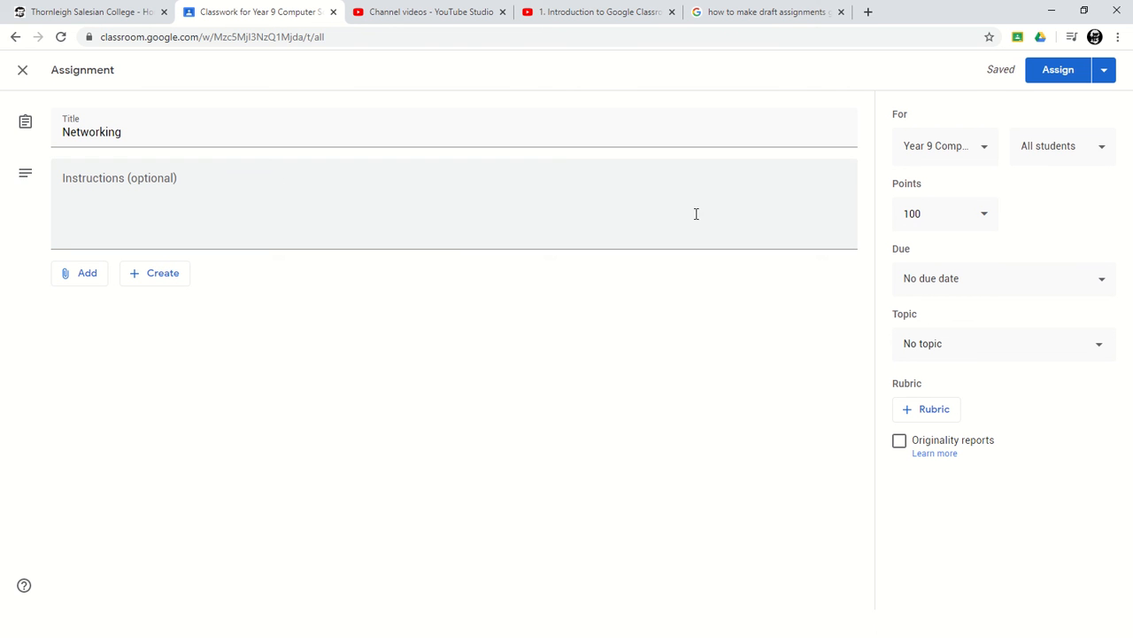
mouse_move(939, 525)
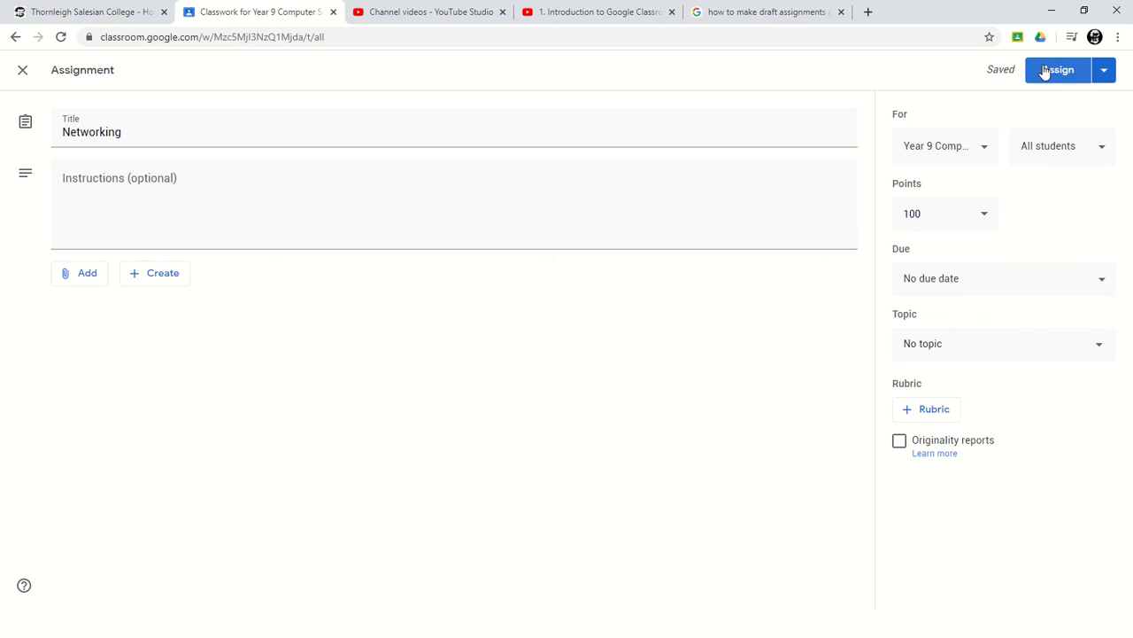
Schedule the assignment to post on May 5 at 8:00 AM.
click(1104, 70)
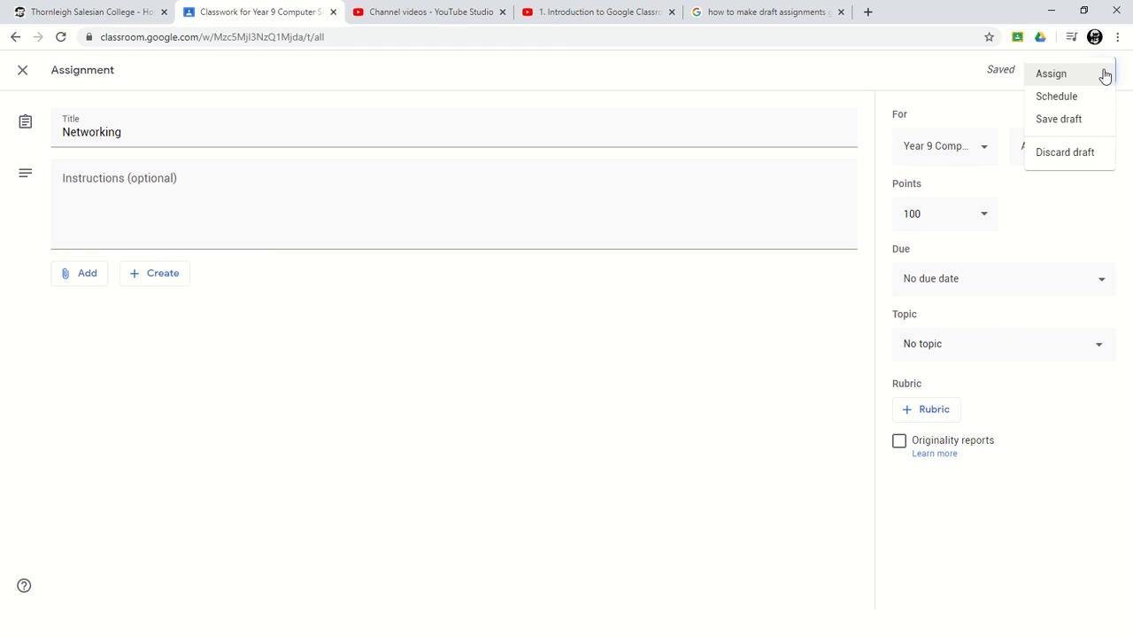
mouse_move(1057, 95)
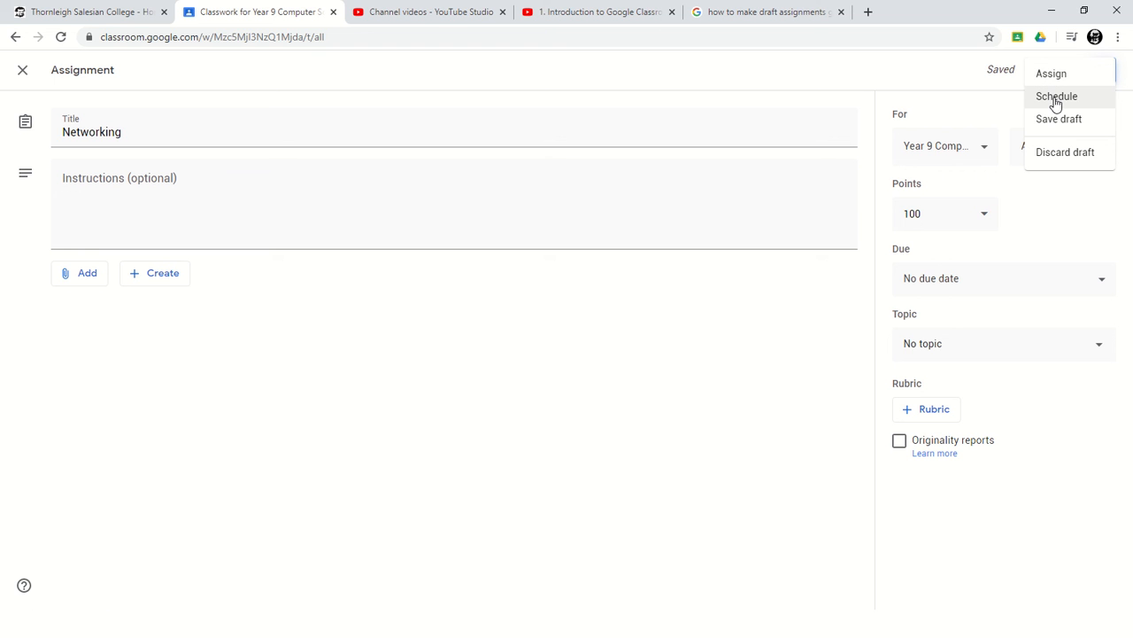
mouse_move(1072, 110)
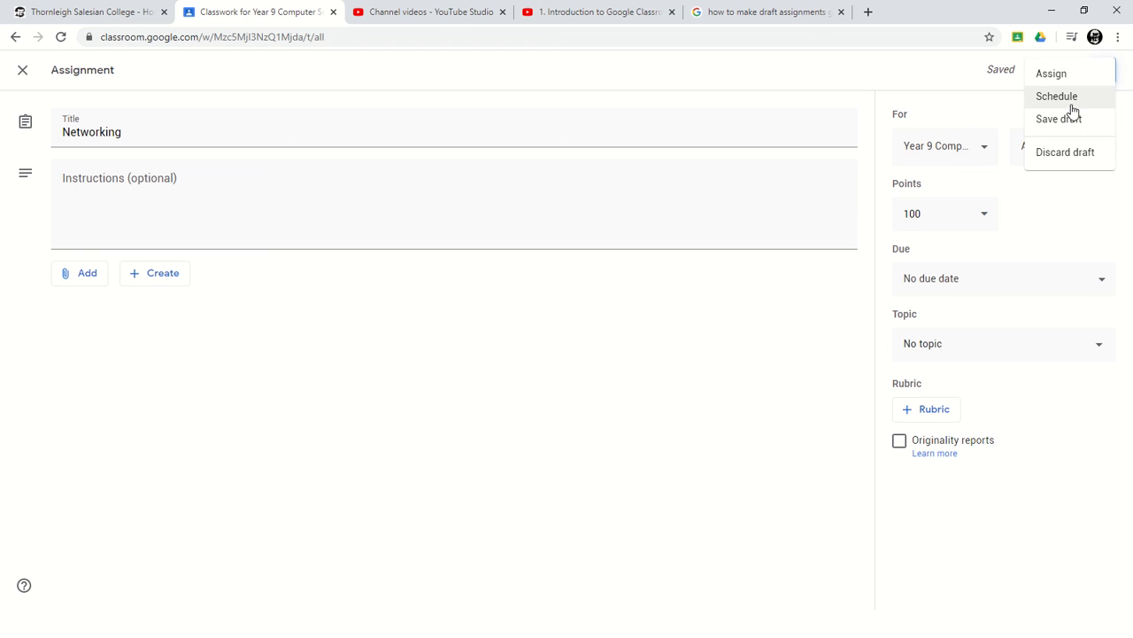
mouse_move(1071, 100)
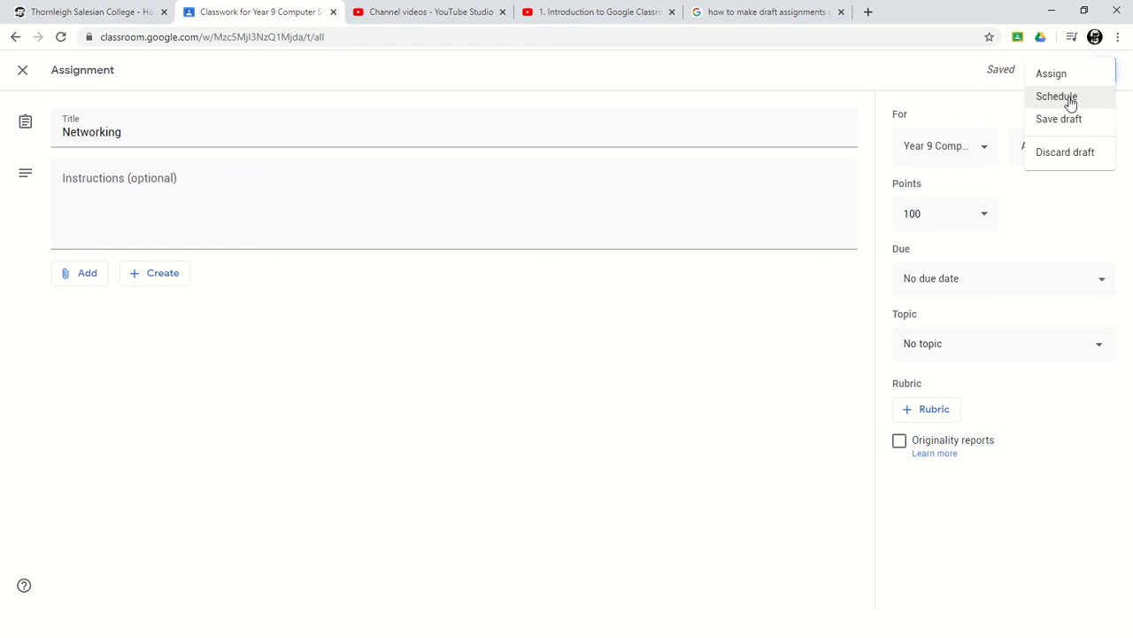
mouse_move(1059, 118)
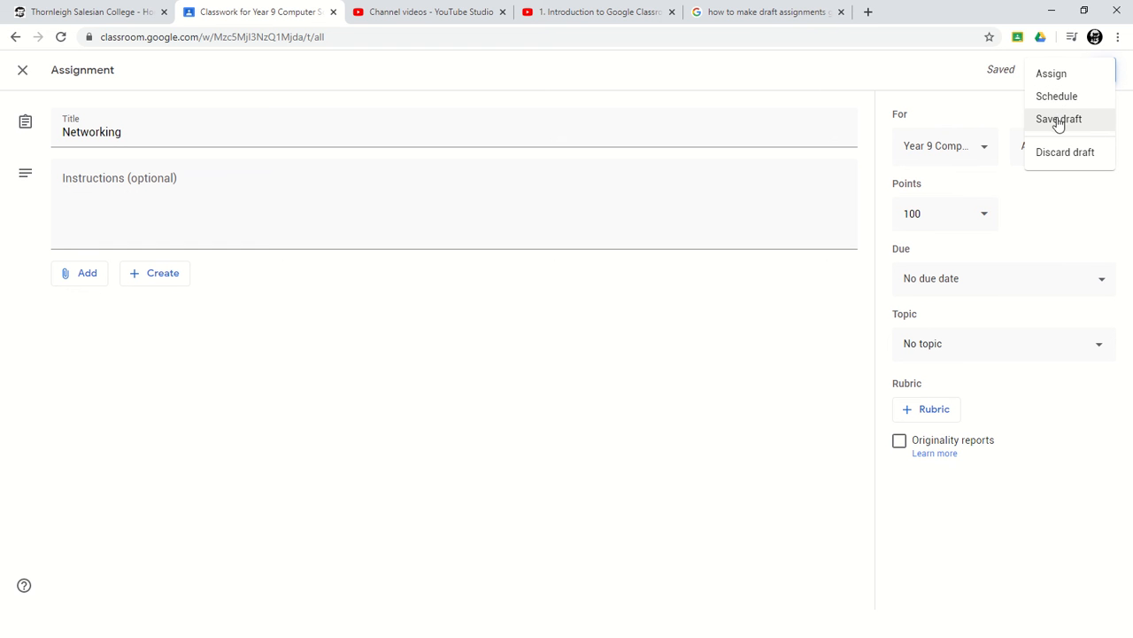
mouse_move(1098, 122)
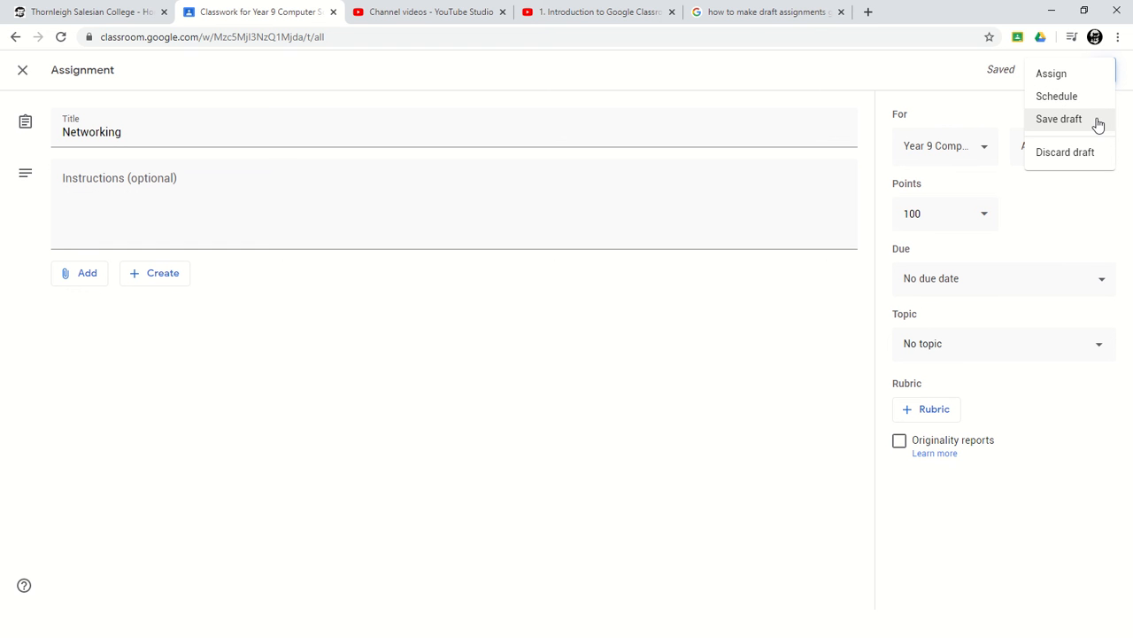
mouse_move(1056, 96)
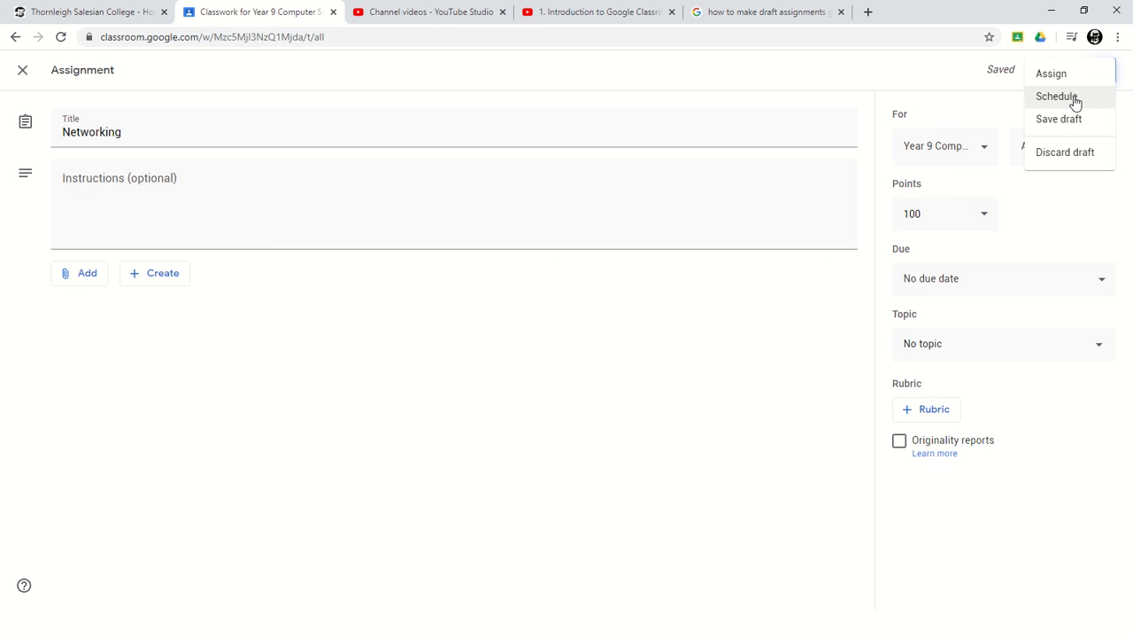
click(1056, 95)
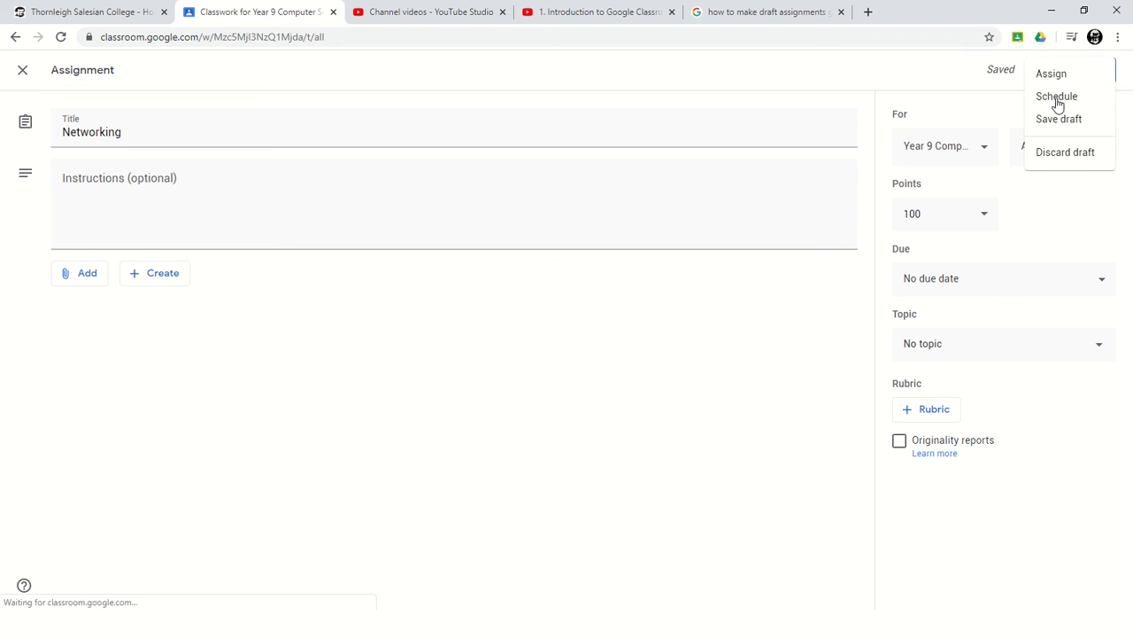
click(1056, 96)
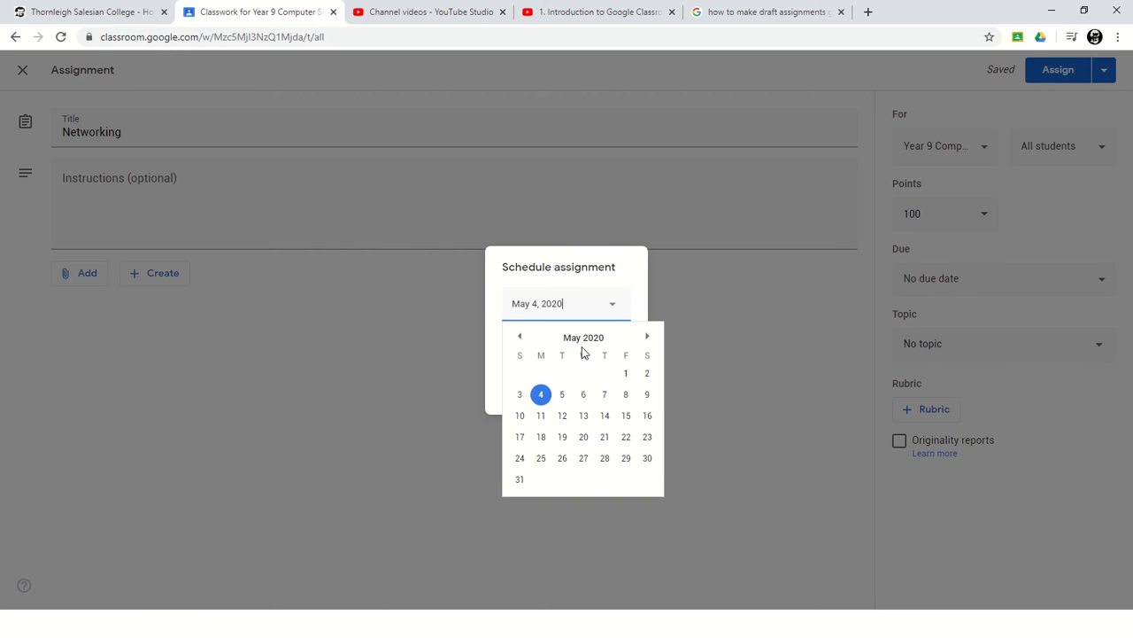
click(561, 394)
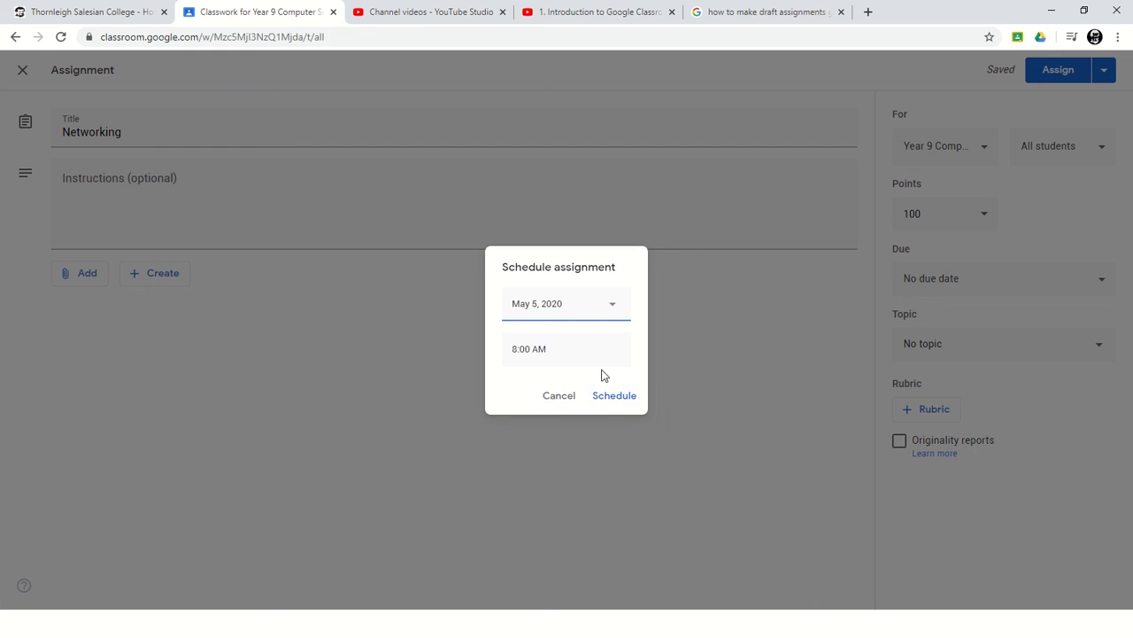
click(614, 395)
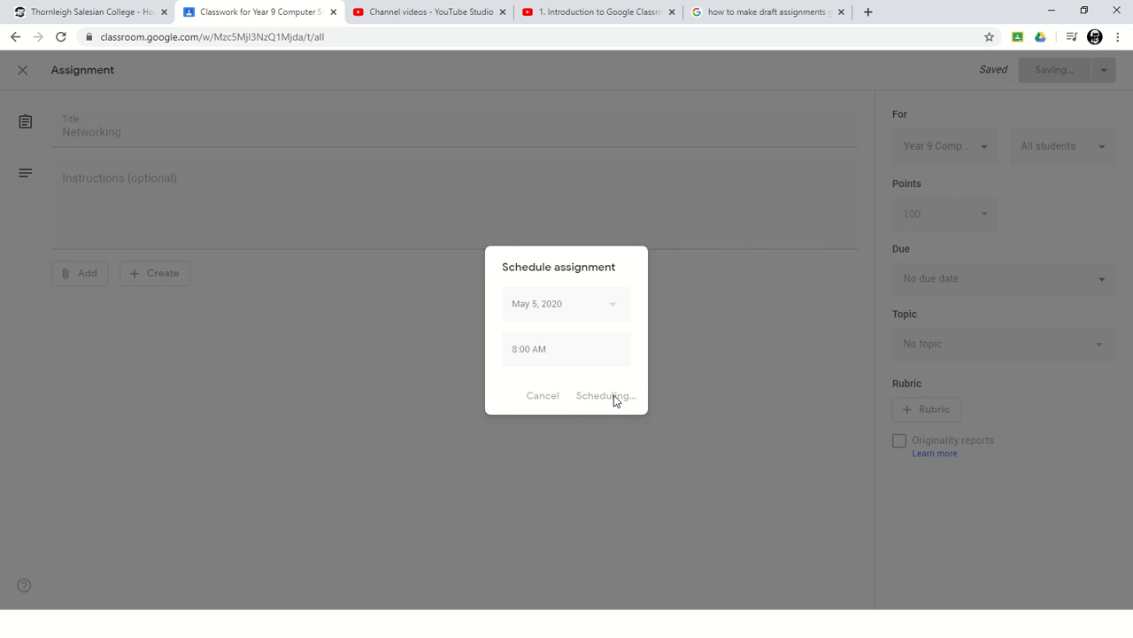
click(605, 395)
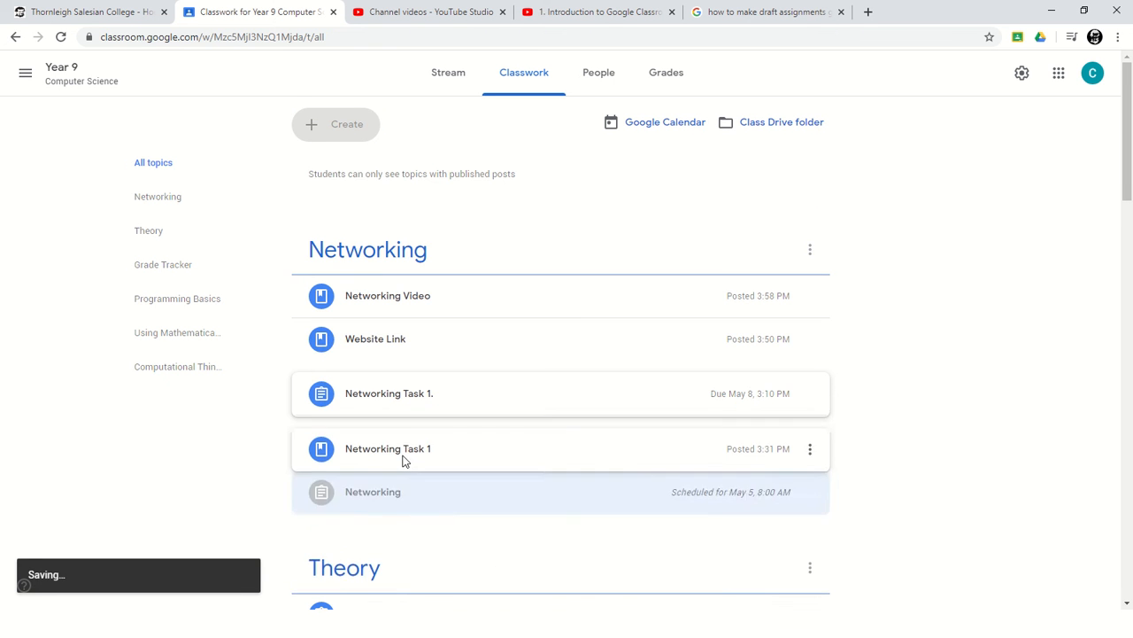
Check Classwork for Networking, scheduled May 5, 8:00 AM under its topic.
click(388, 394)
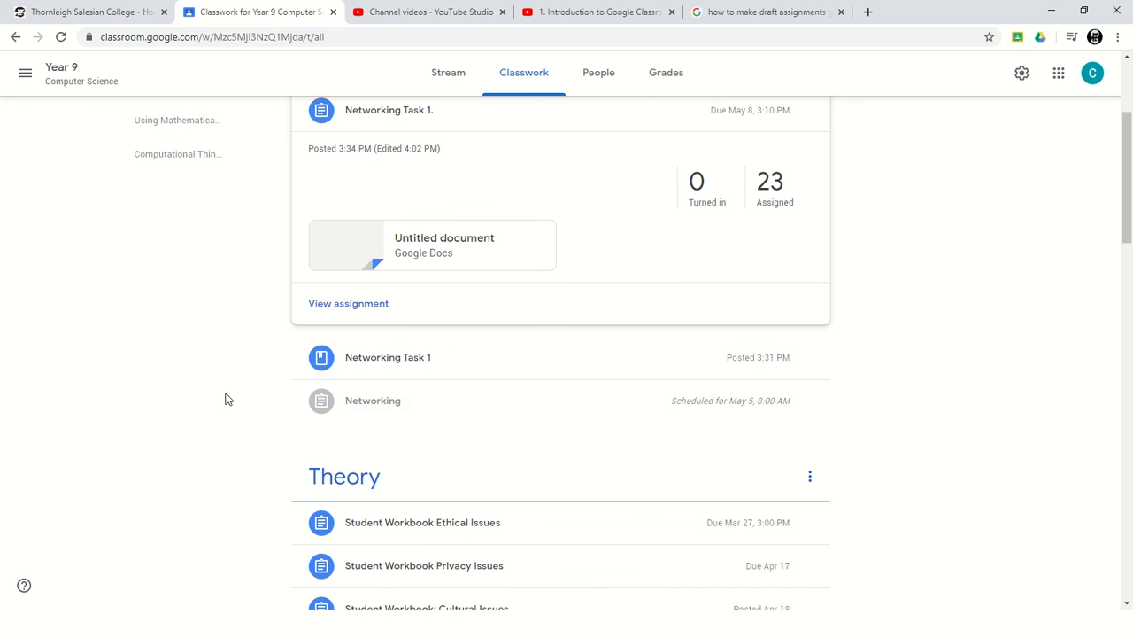
scroll(down, 3)
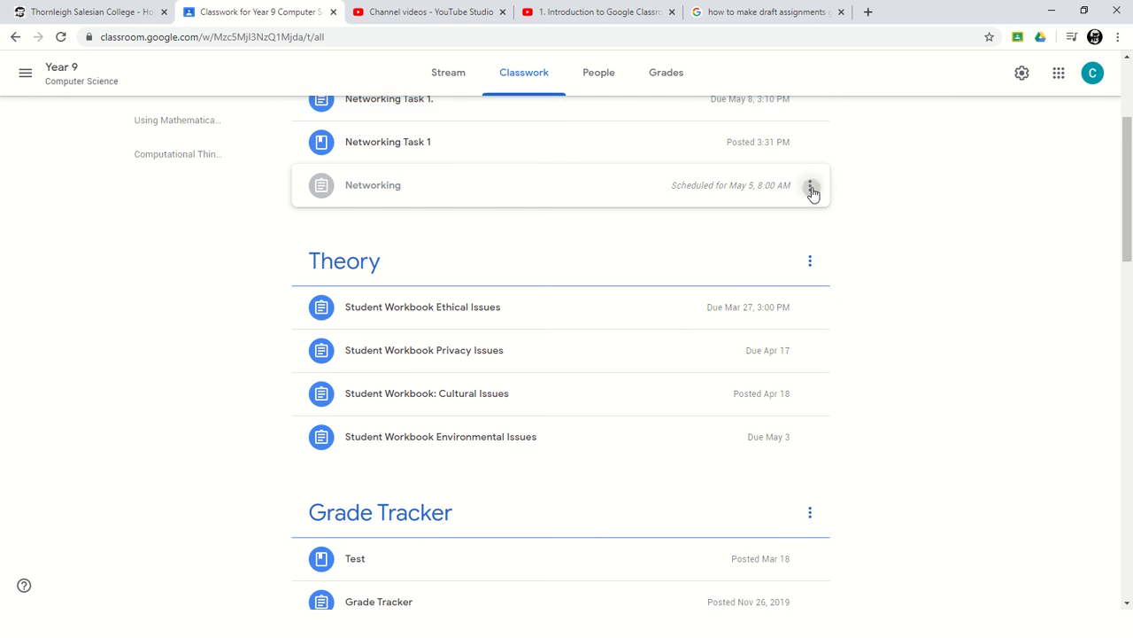
click(811, 185)
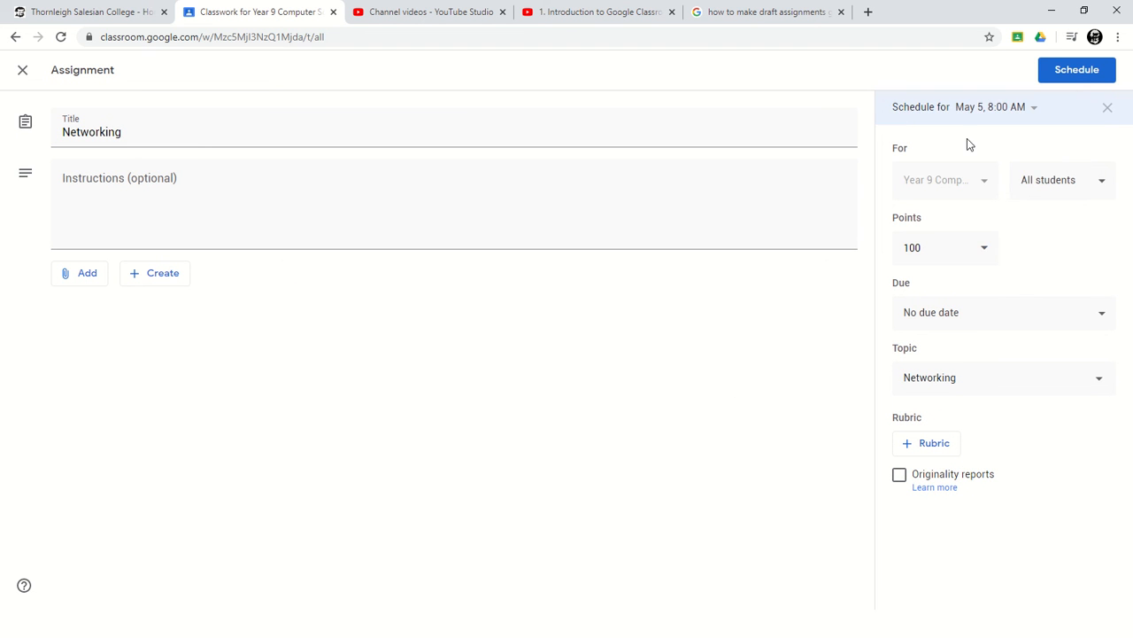
mouse_move(938, 312)
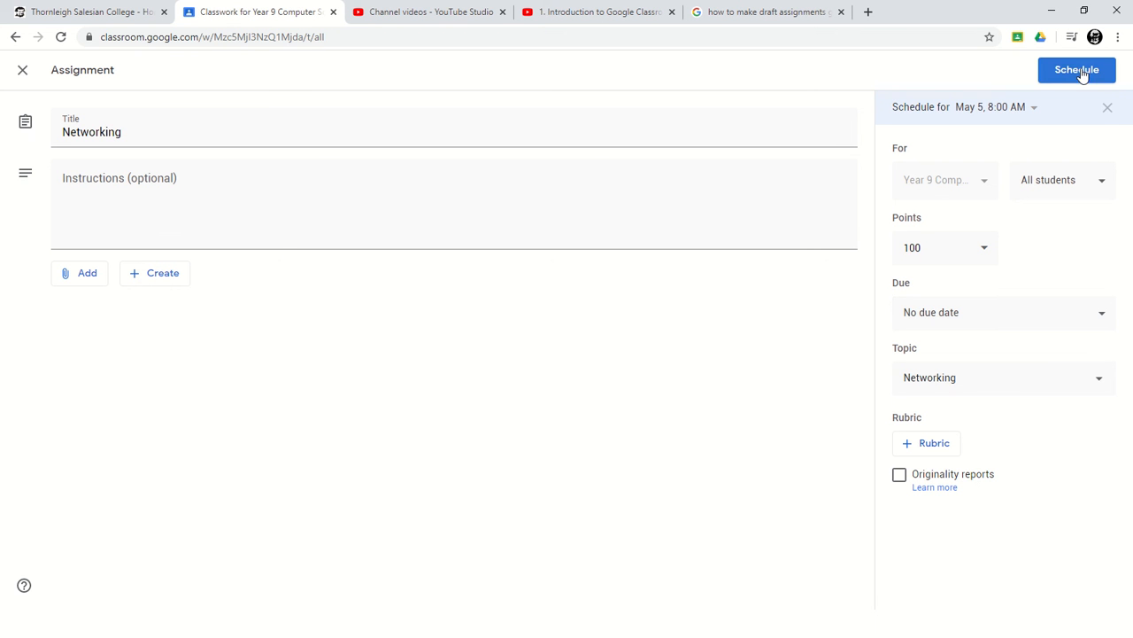
click(1077, 69)
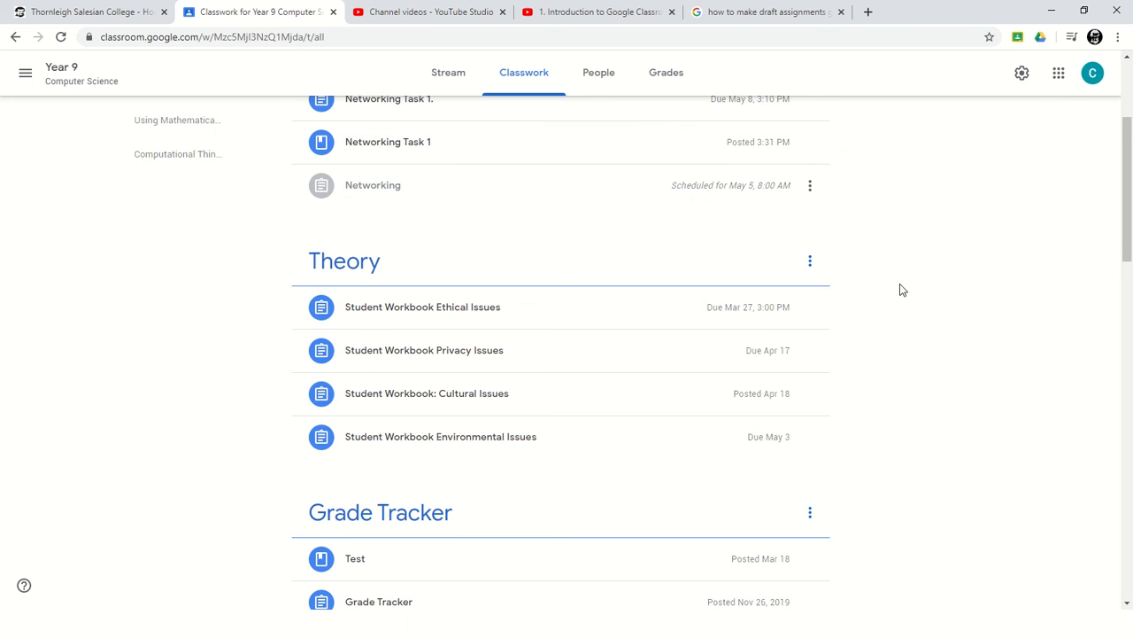
scroll(up, 3)
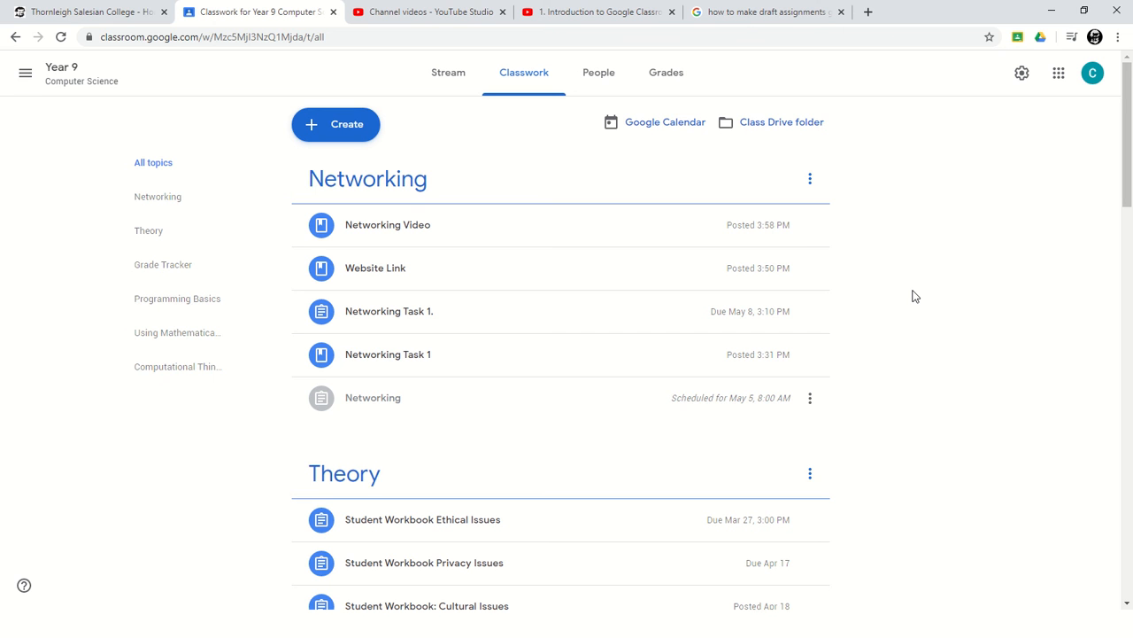